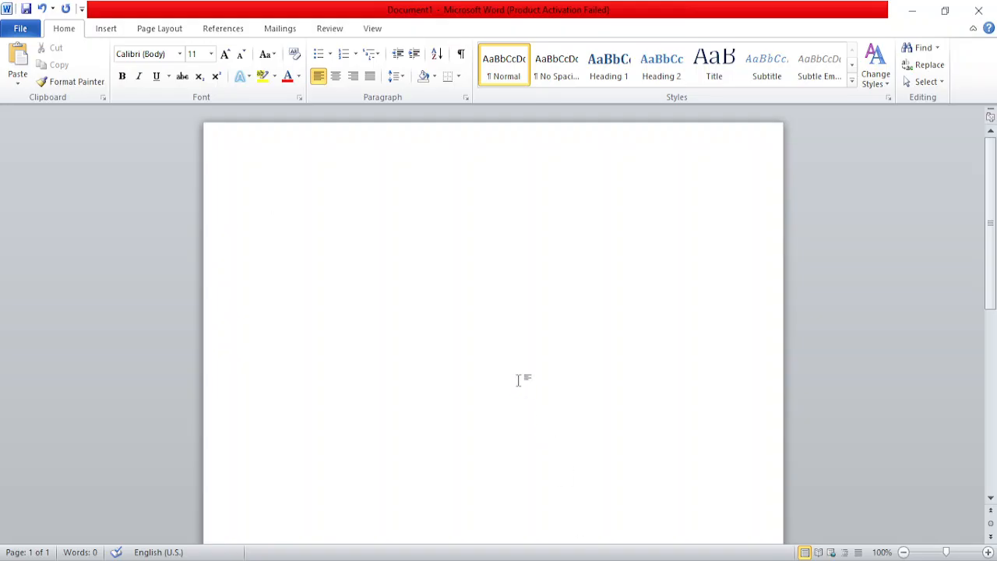
Enter 'Sample Merci' as the first line and select the word Merci
click(274, 203)
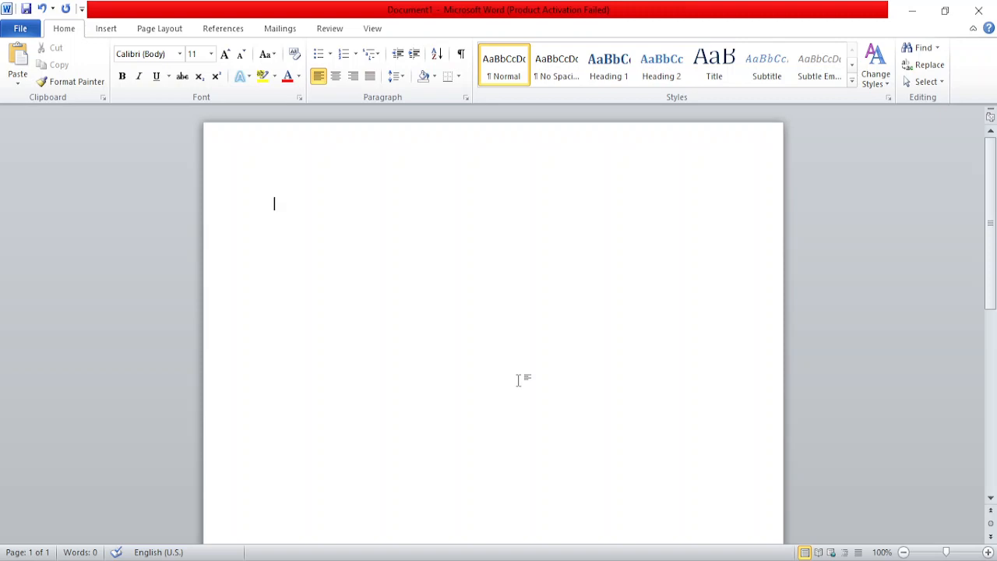
mouse_move(312, 409)
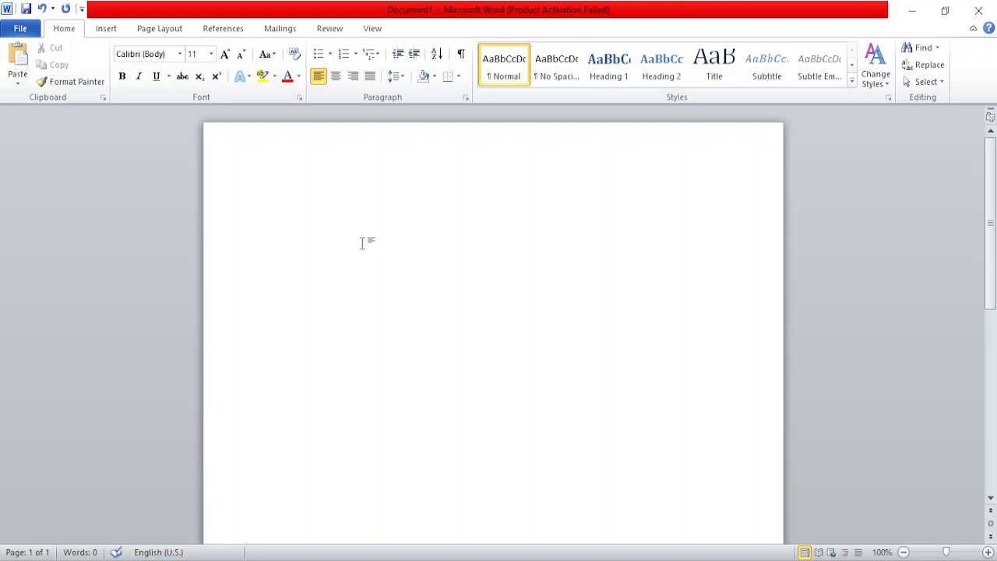
text(Sa)
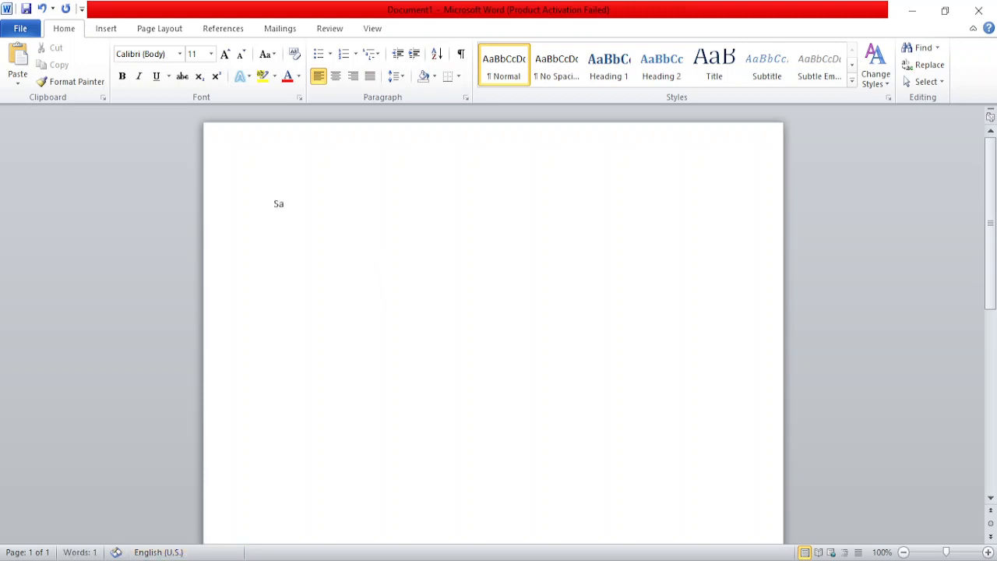
text(mple)
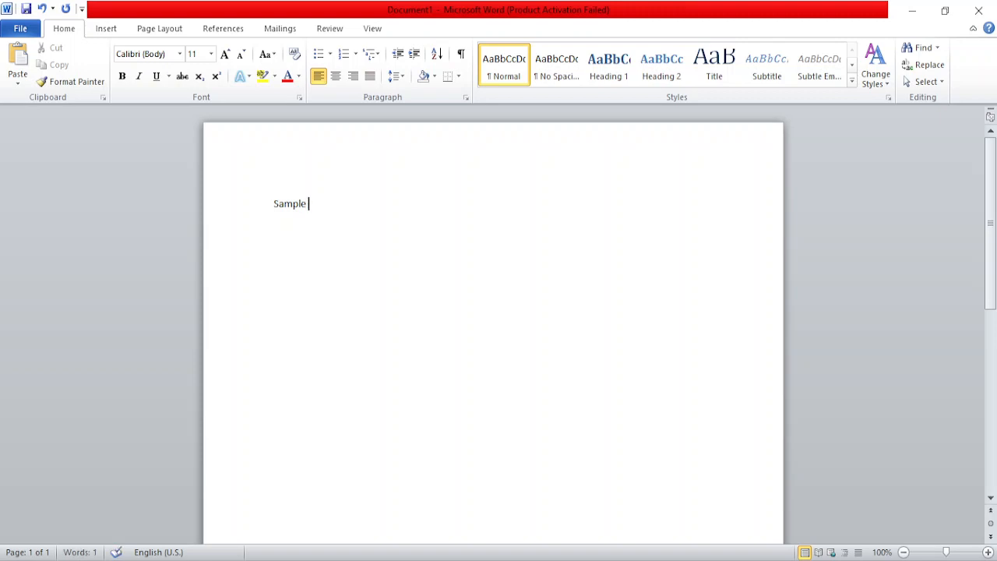
text(Merci)
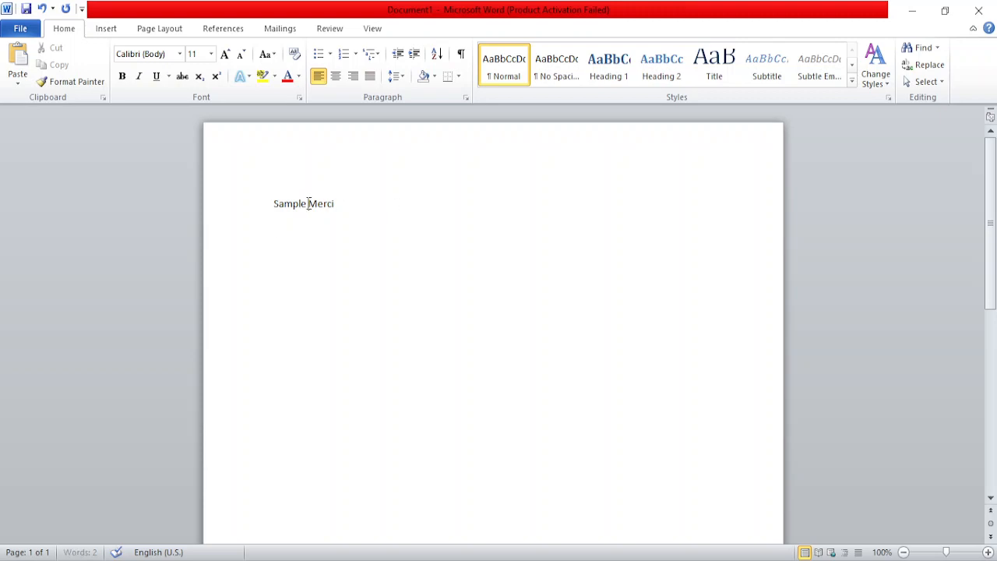
double_click(321, 202)
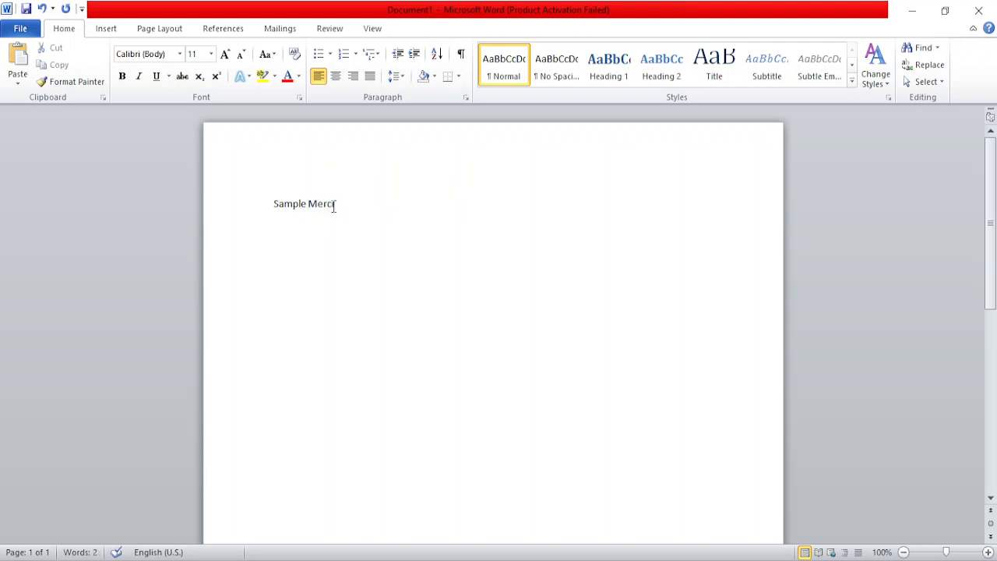
With Merci selected, pick French (France) from the proofing language list
double_click(320, 202)
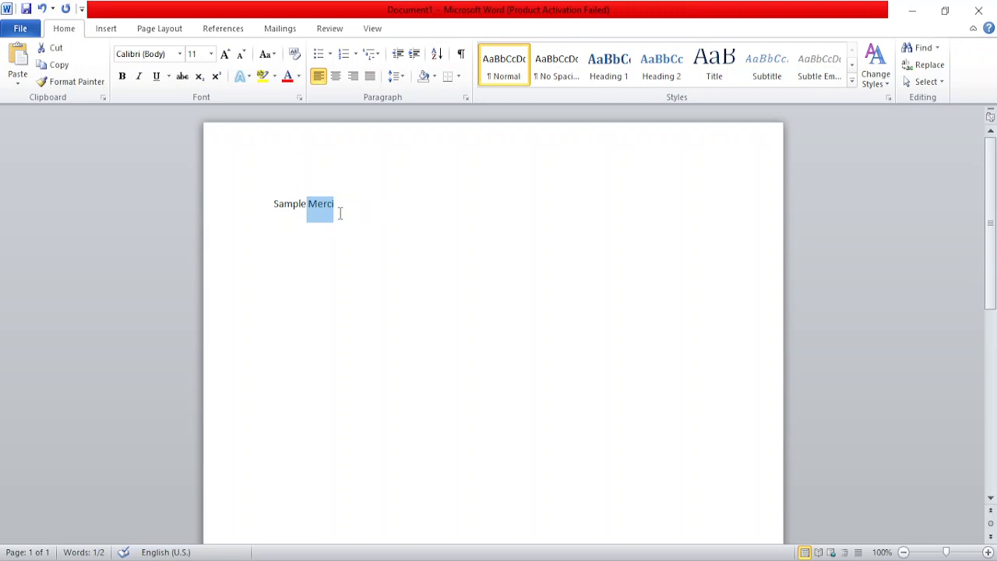
mouse_move(299, 212)
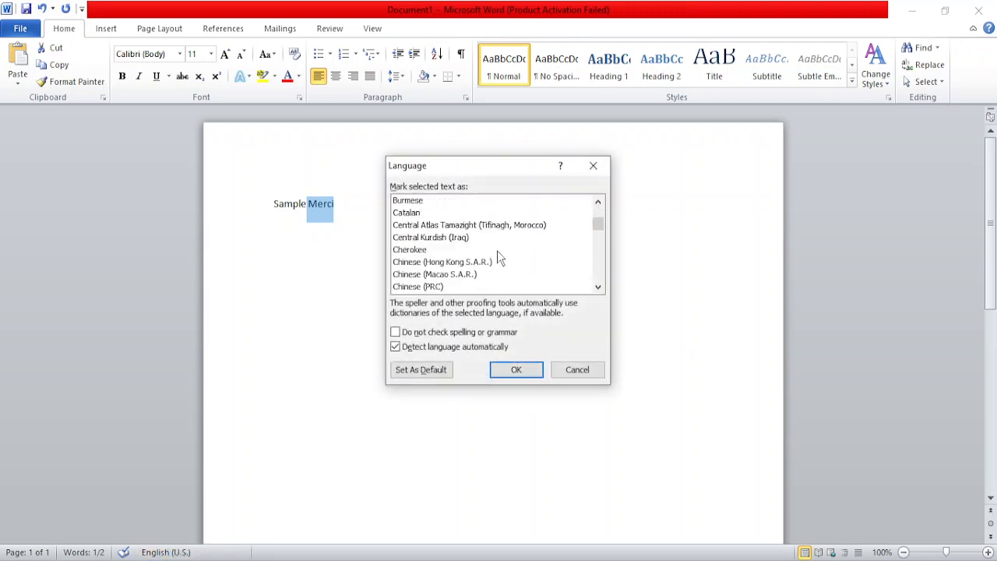
scroll(down, 3)
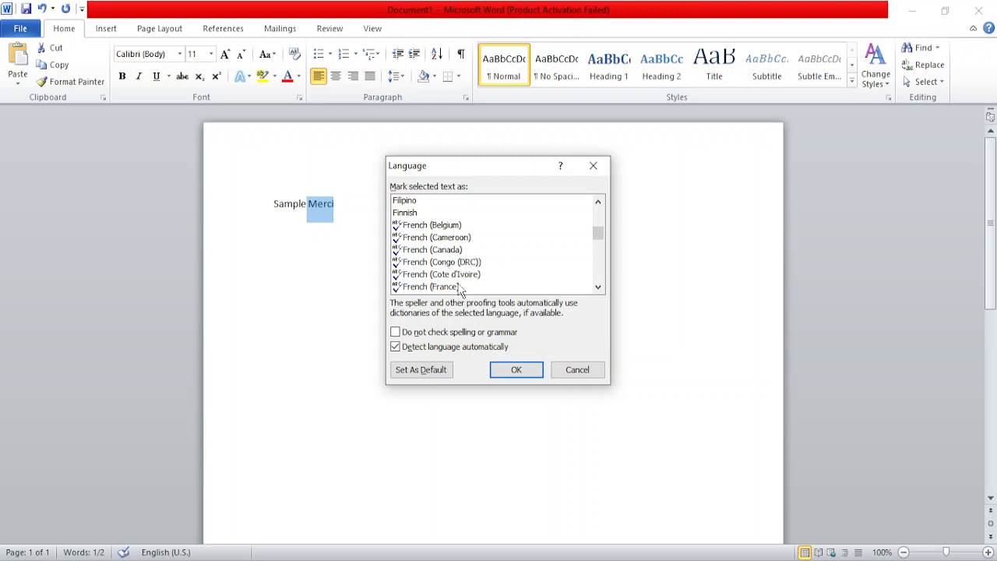
click(430, 287)
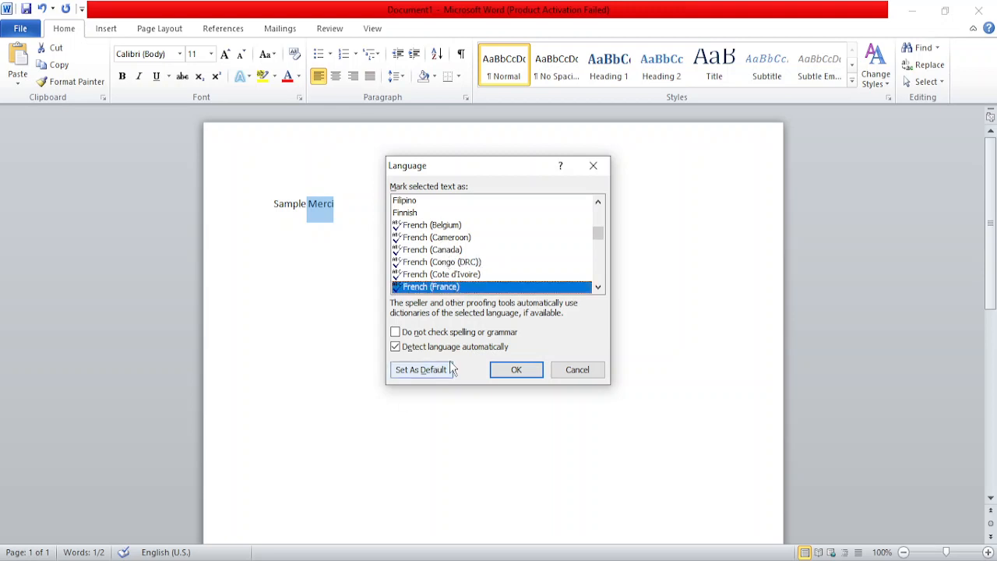
Set French (France) as the default language, confirm it, and apply it to Merci
click(421, 369)
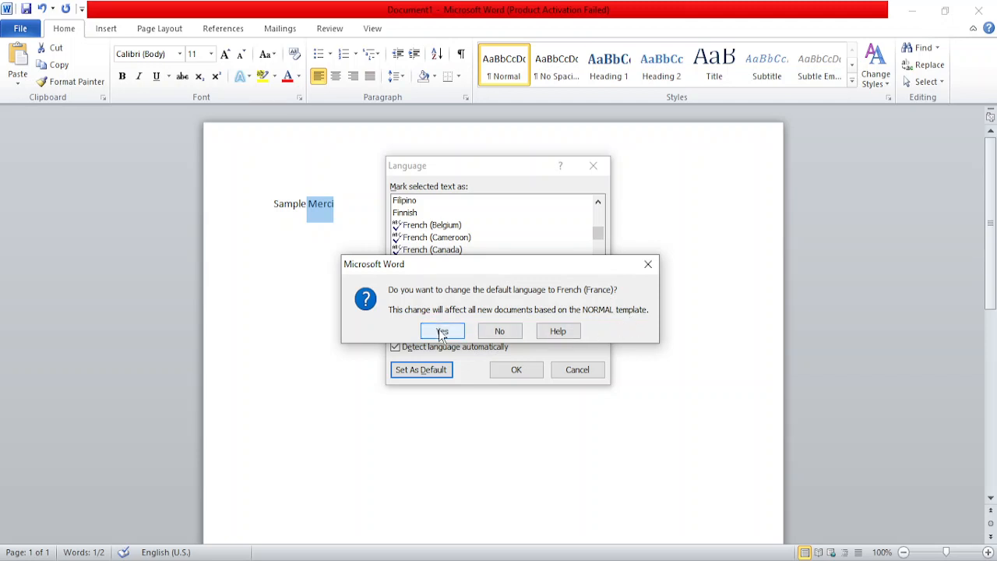
click(442, 331)
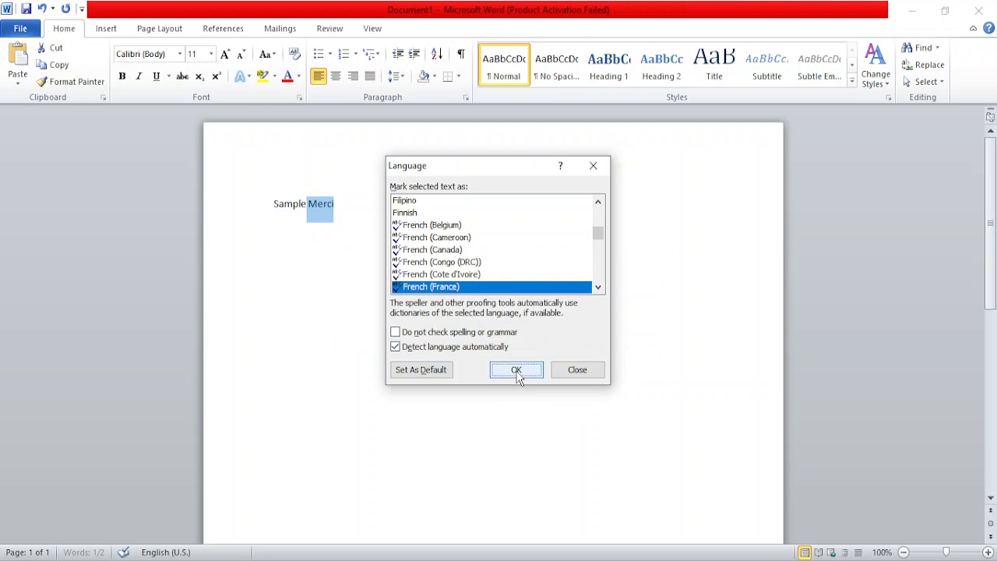
click(516, 370)
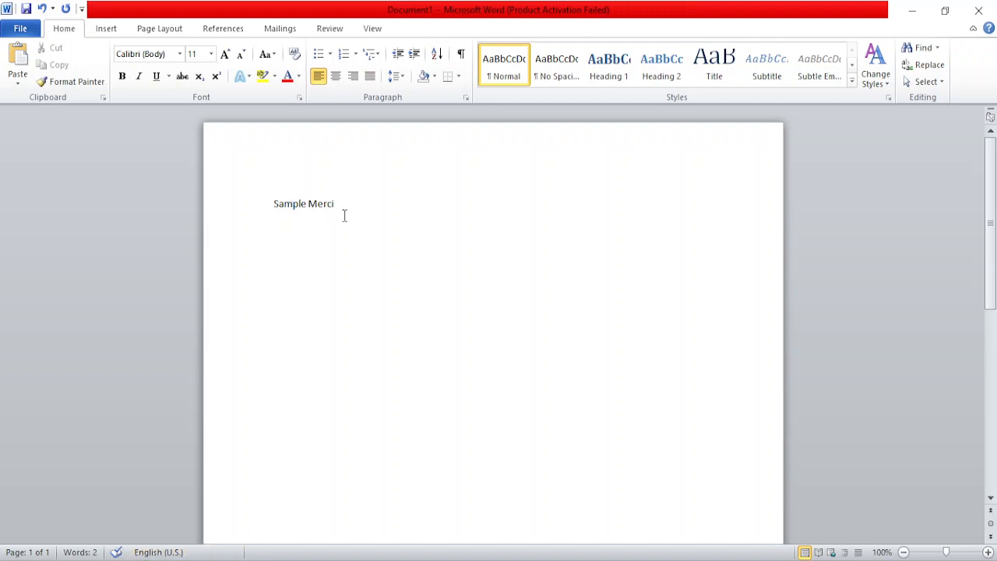
double_click(321, 202)
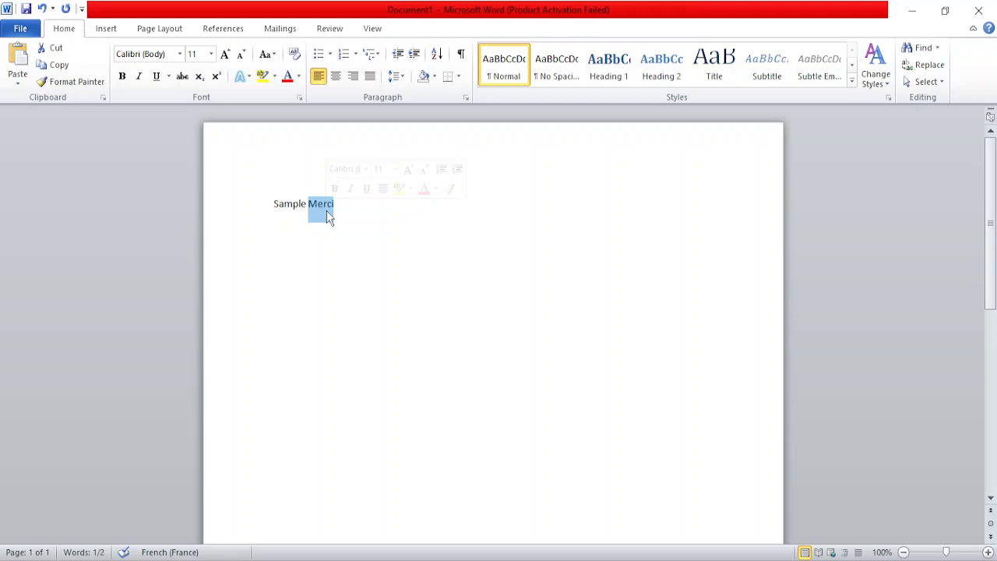
mouse_move(485, 349)
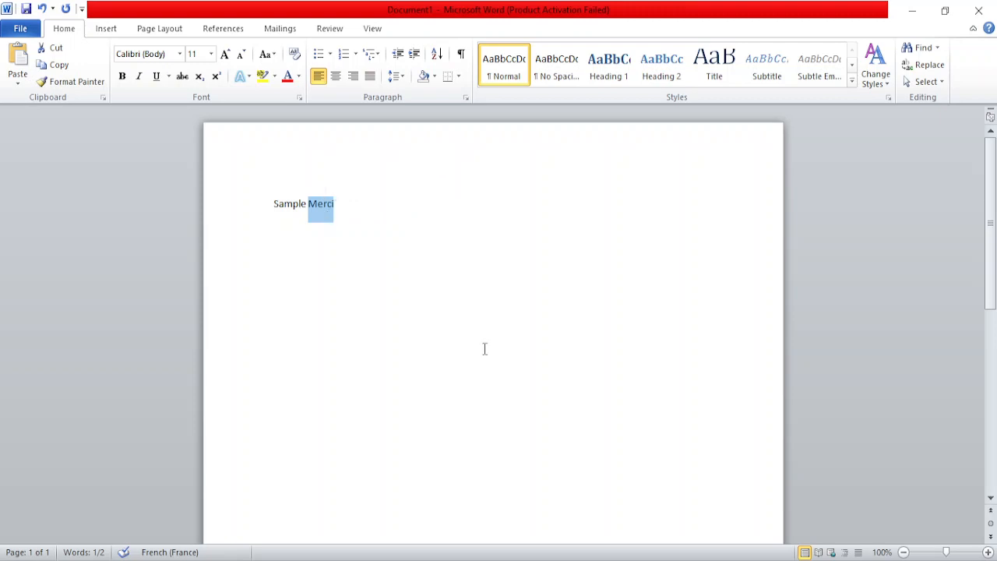